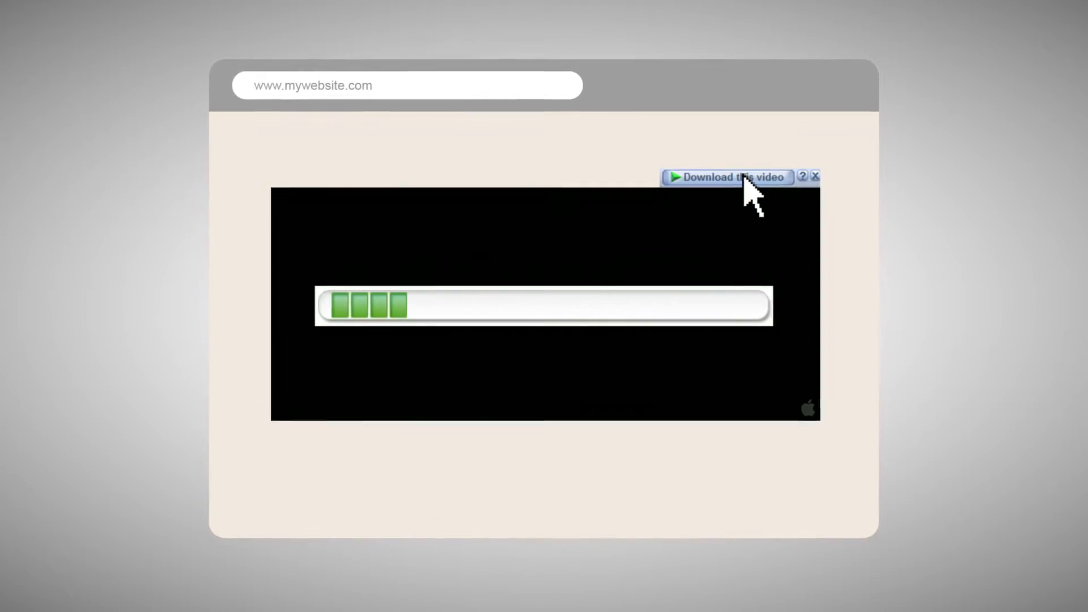
Scroll down the Softonic download results page
click(727, 177)
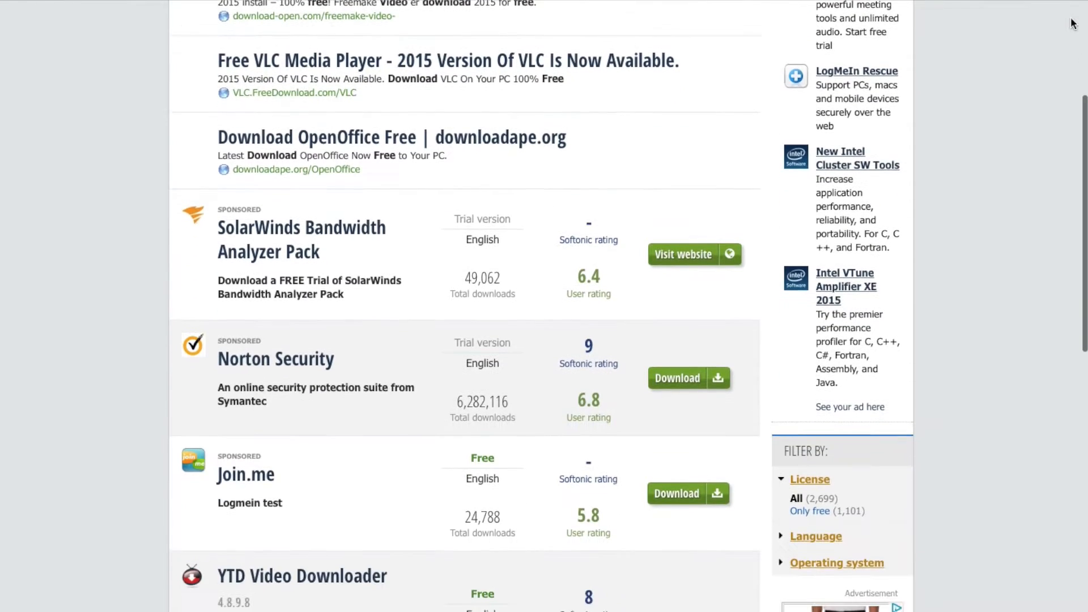
scroll(down, 3)
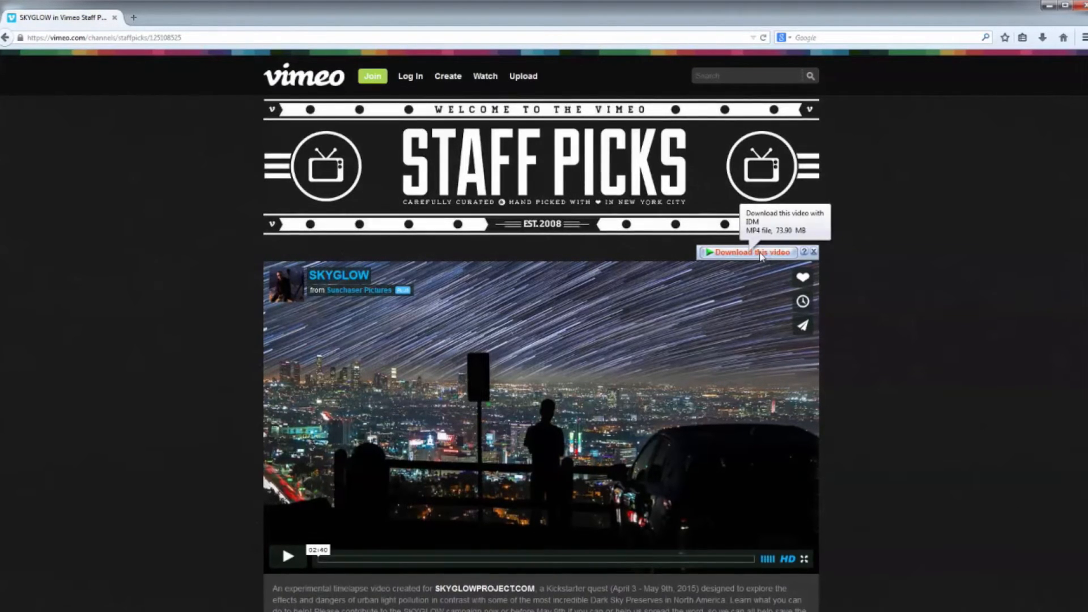
Download the SKYGLOW Vimeo video as a 73.90 MB MP4 with IDM
click(748, 252)
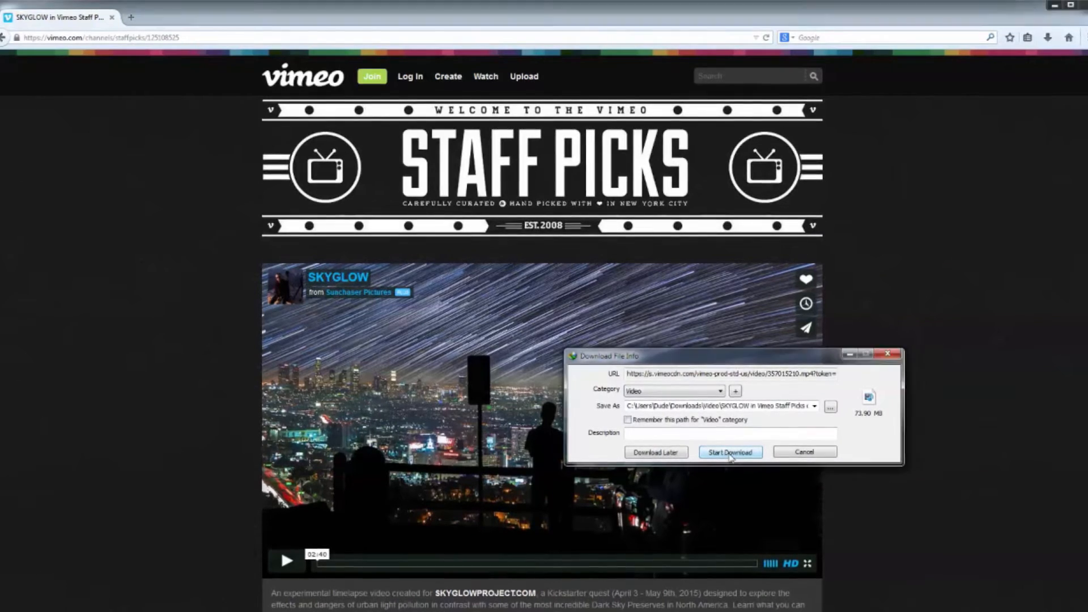
click(730, 452)
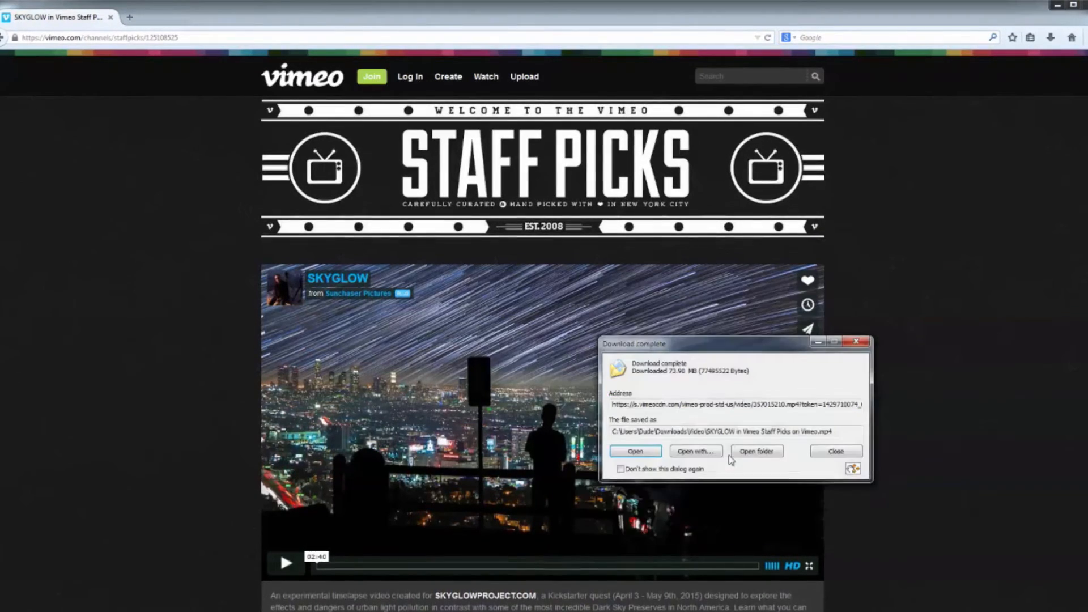
click(634, 451)
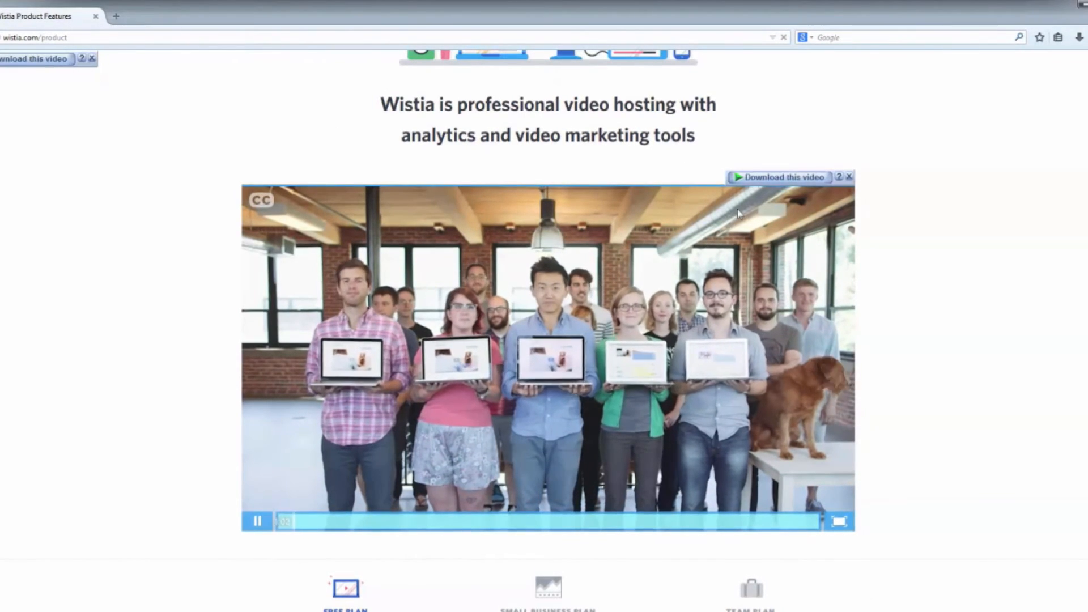
Download the Wistia Product Features video (11.62 MB MP4) and open the file
click(780, 178)
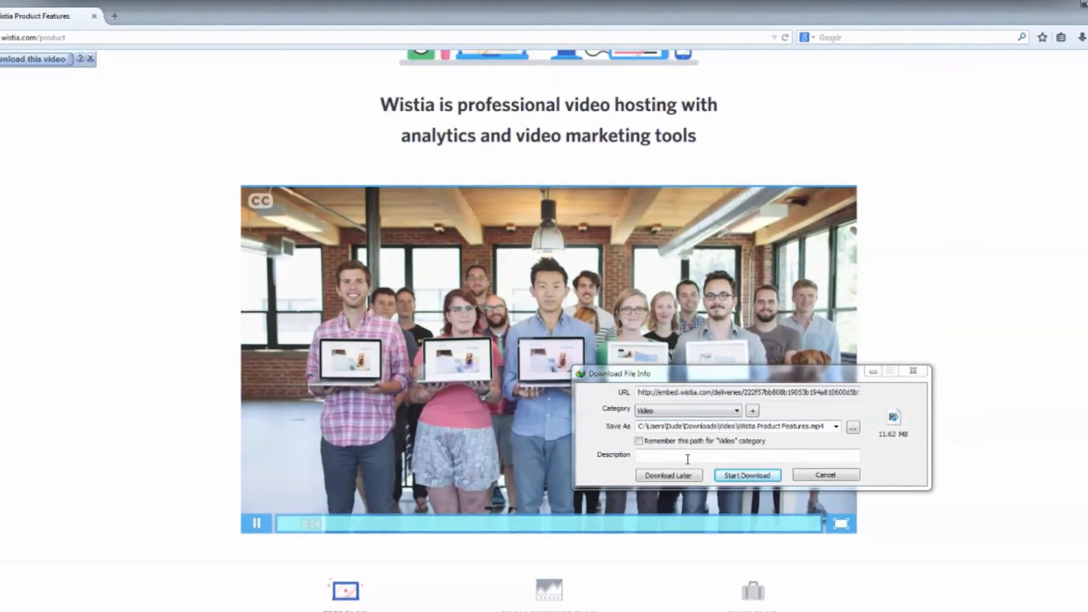
click(747, 475)
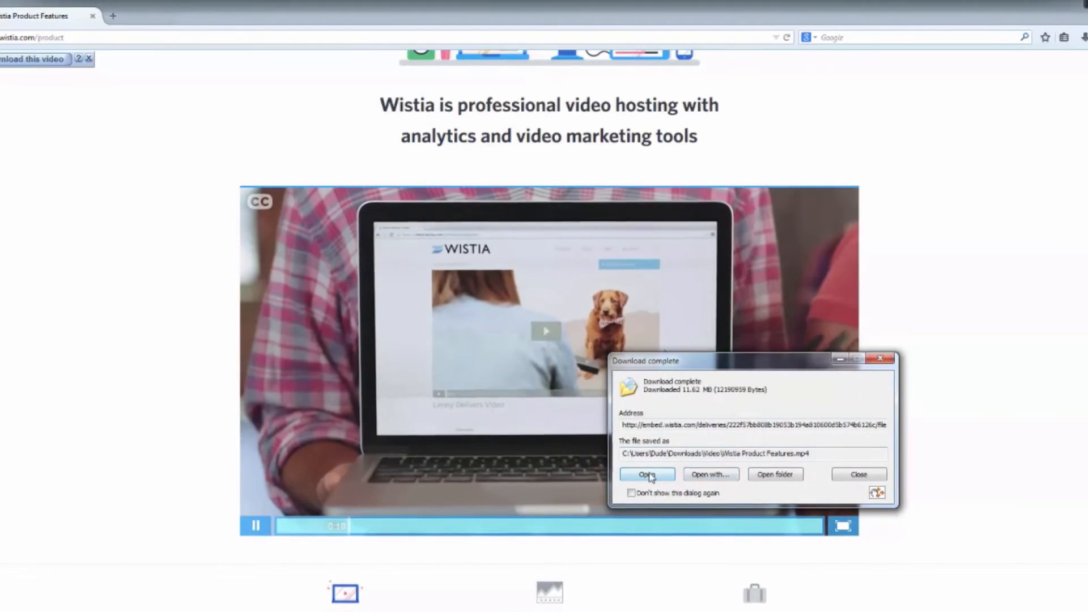
click(646, 474)
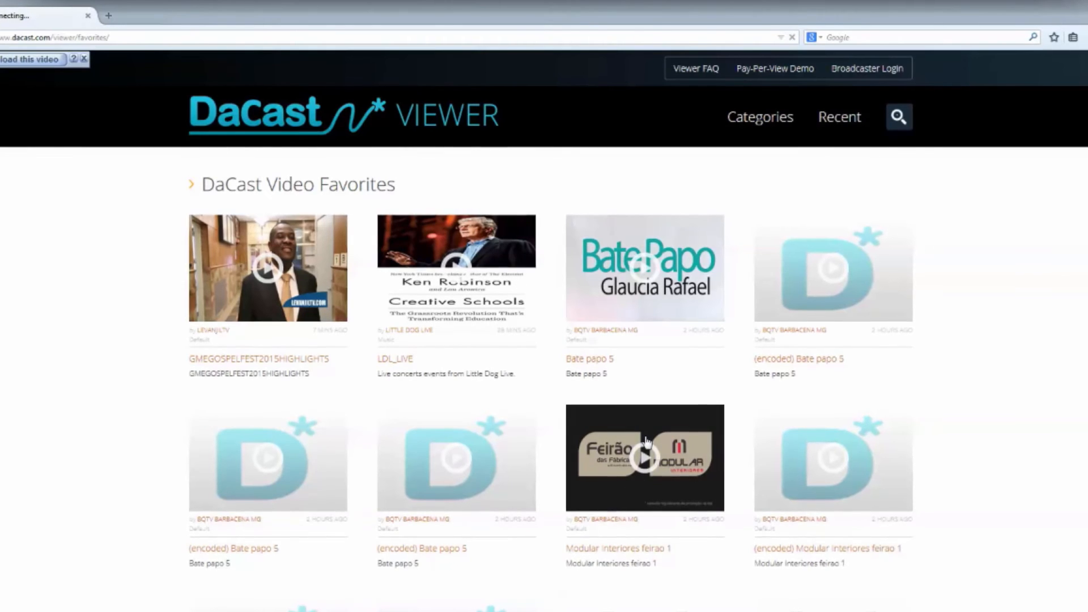
Download DaCast's Modular Interiores feirao 1 video (8.43 MB FLV) and play it in VLC
click(643, 457)
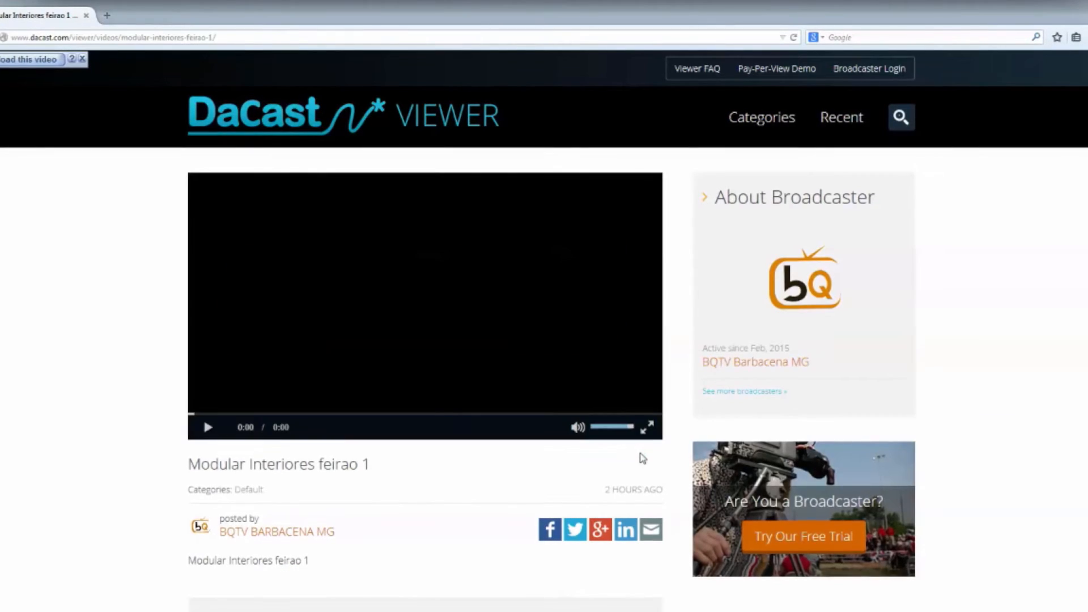
click(207, 427)
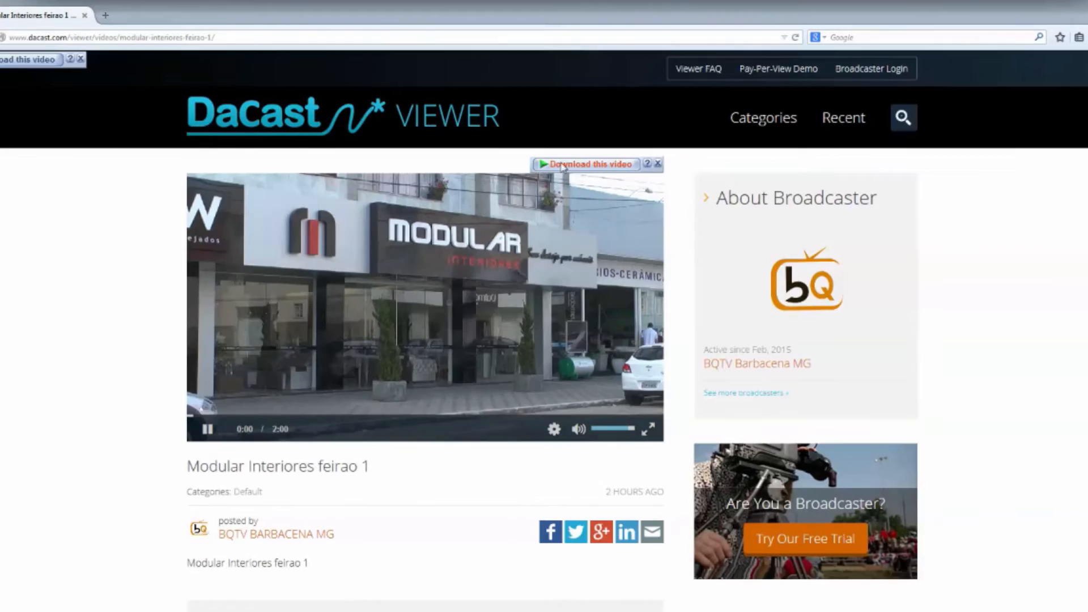
click(585, 165)
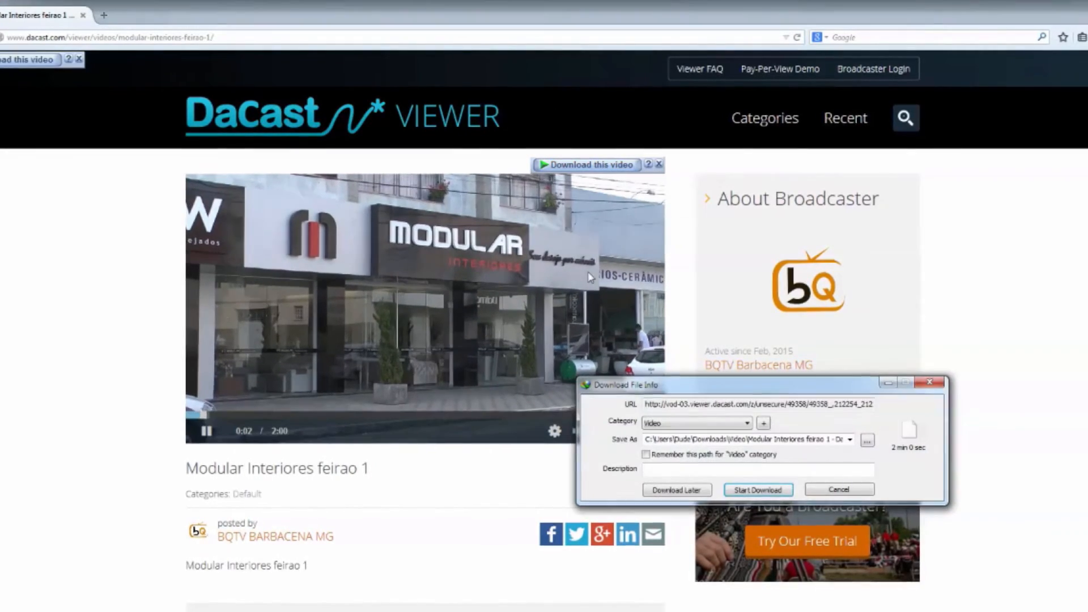
click(758, 489)
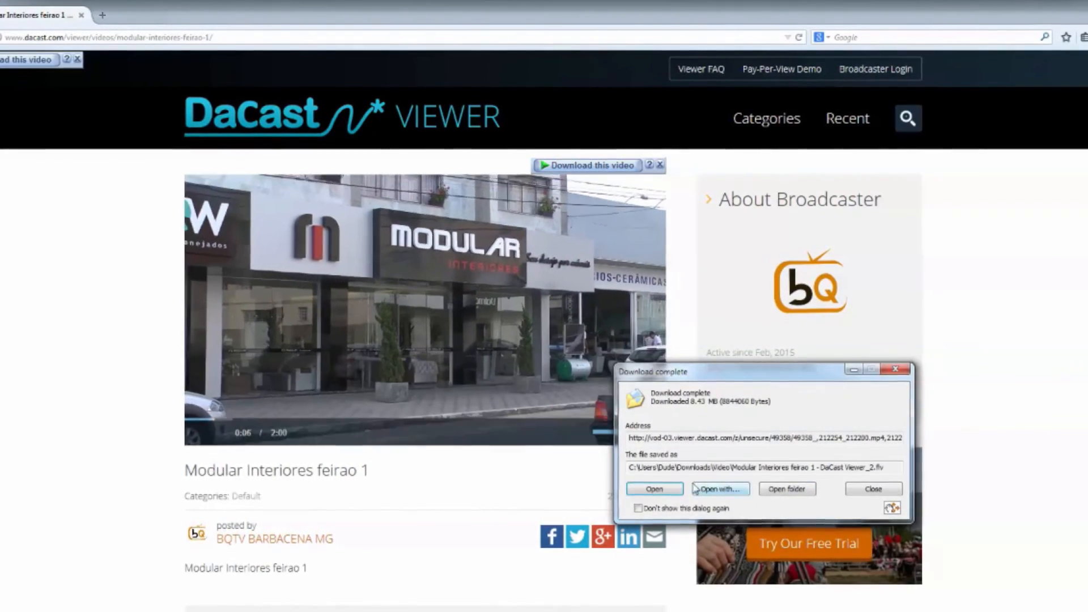
click(653, 489)
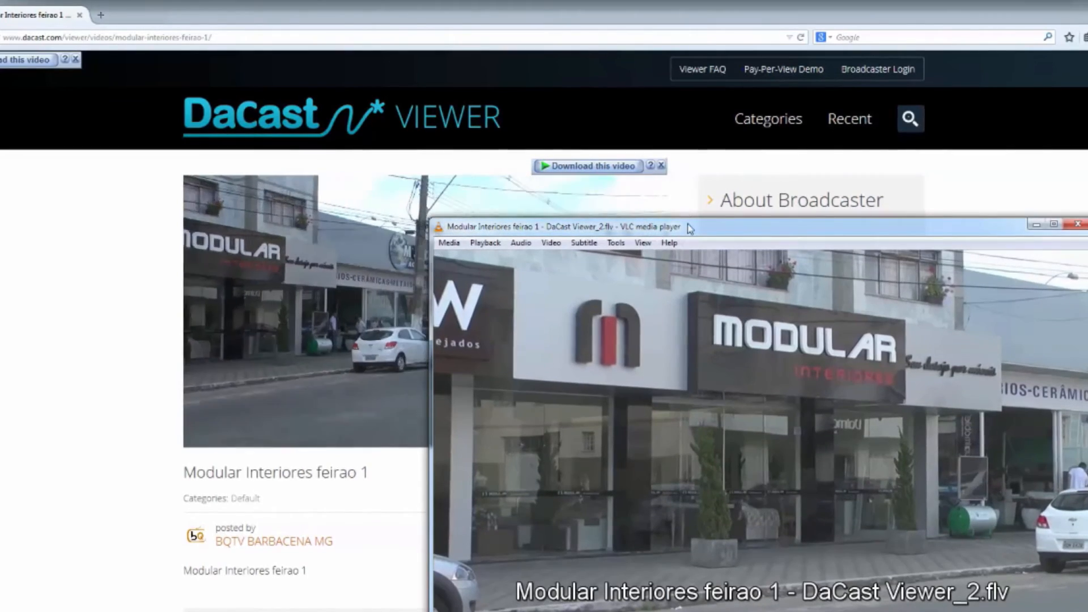
drag(687, 227, 570, 145)
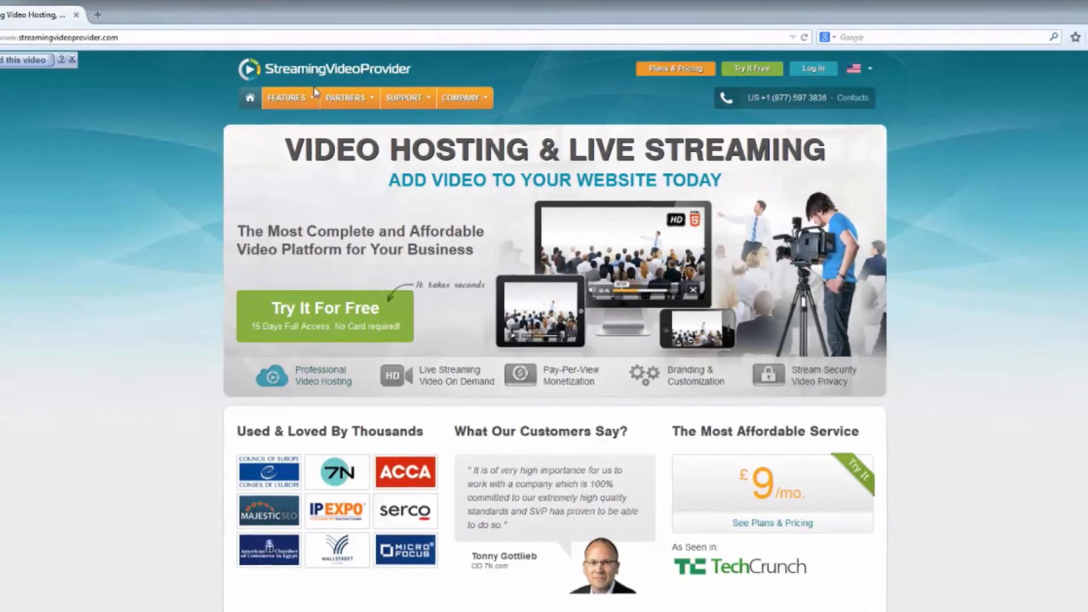
Open StreamingVideoProvider's Video Players feature page and play the embedded demo video
click(286, 97)
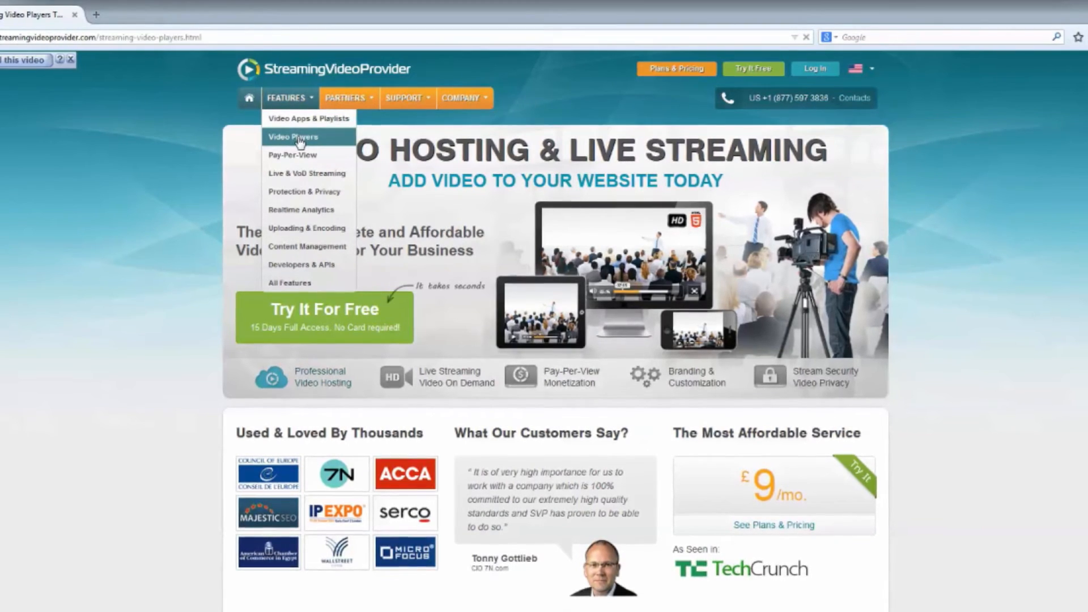
click(295, 136)
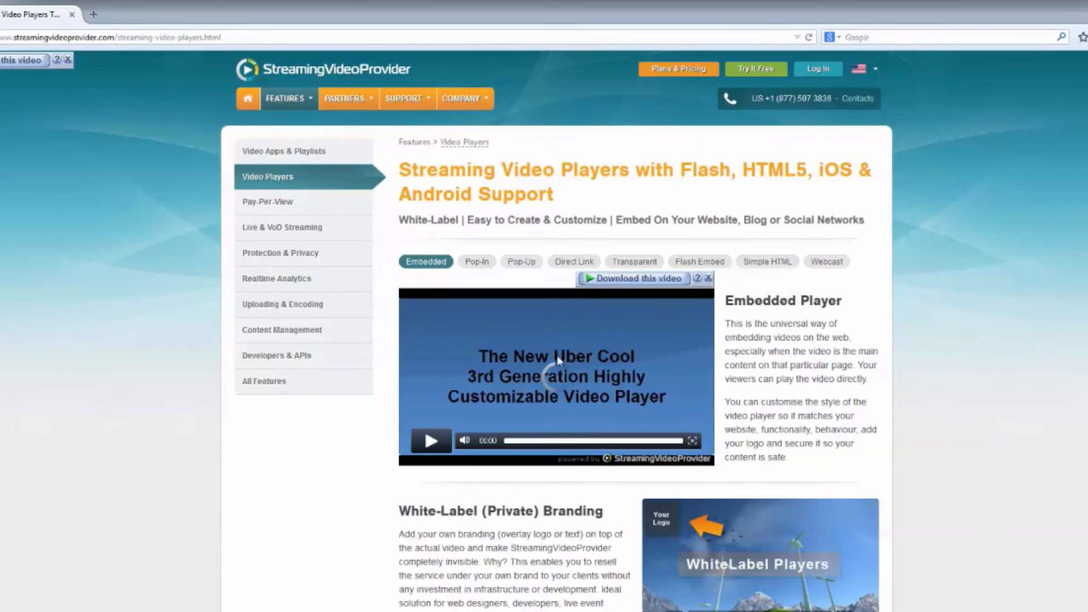
click(431, 441)
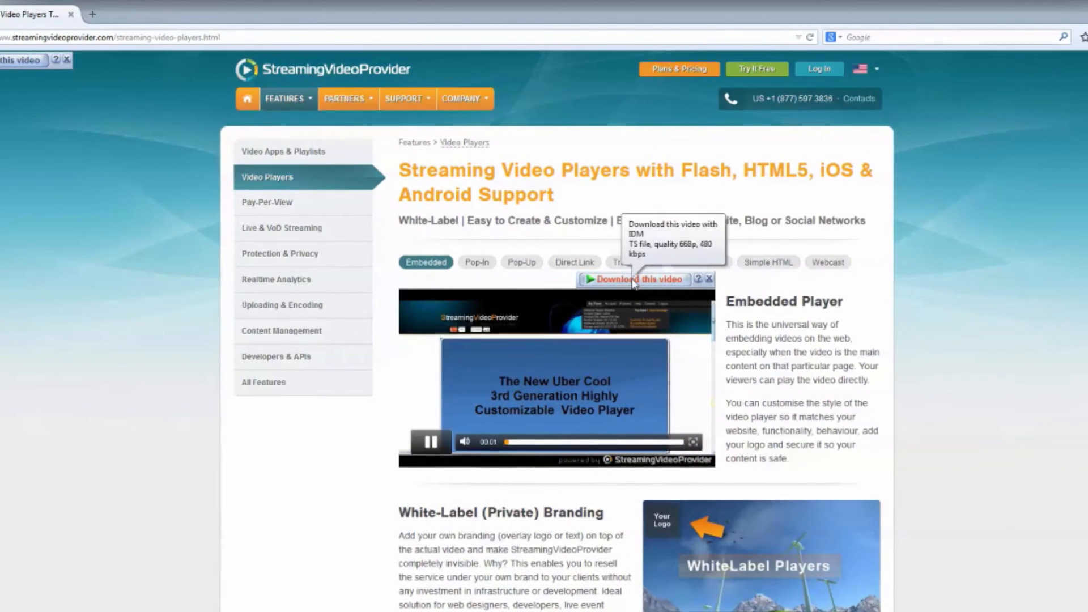
Attempt the demo video download and dismiss the 'requesting the same file twice' error
click(633, 281)
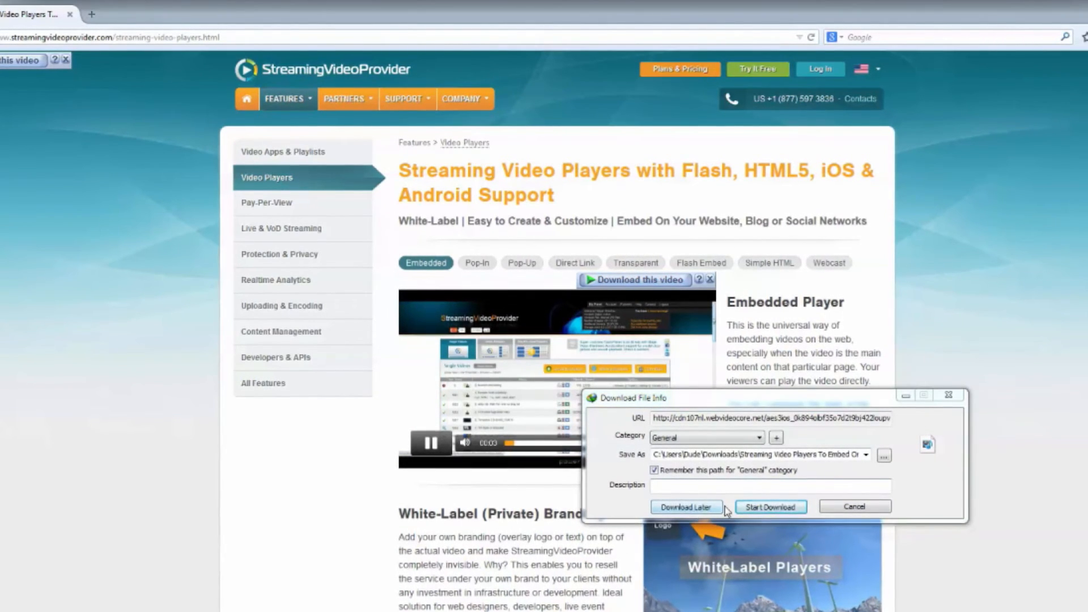
click(770, 507)
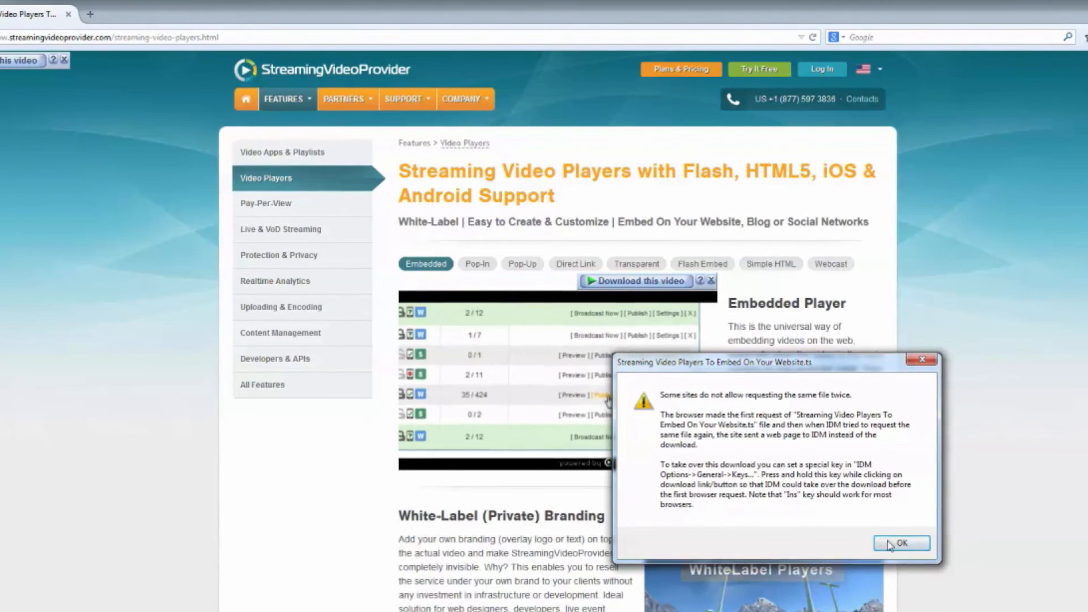
click(902, 543)
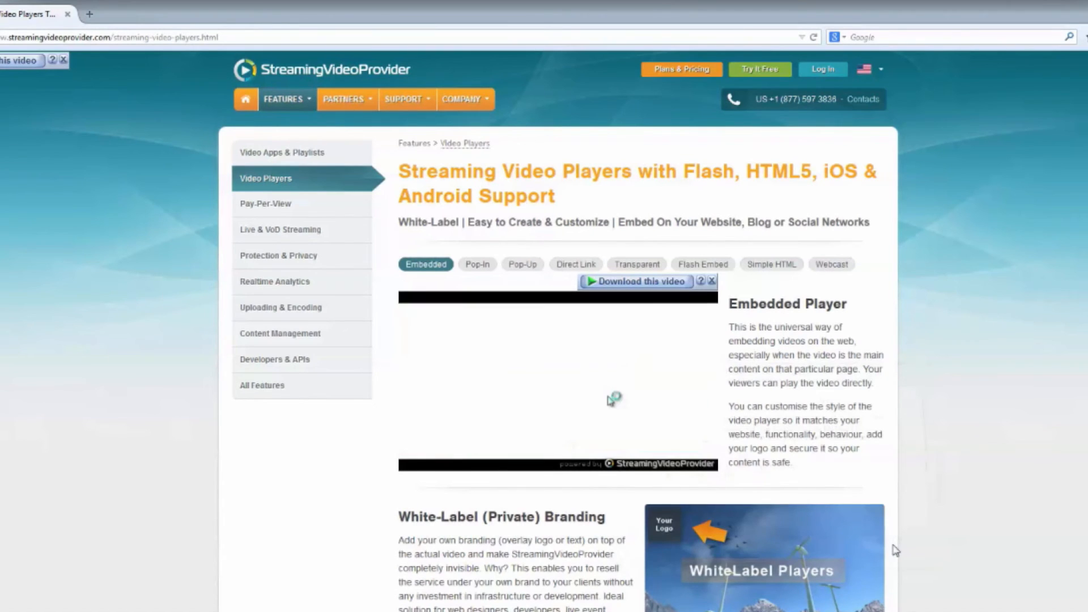